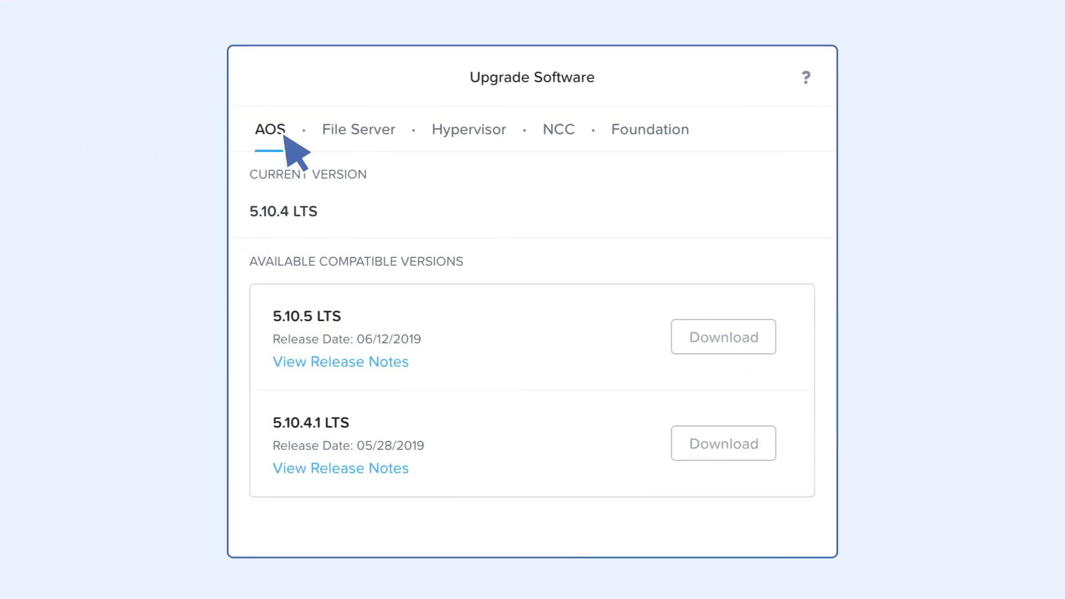
# Start the NCC 3.7.1.2 download after checking the File Server versions list.
pyautogui.click(358, 128)
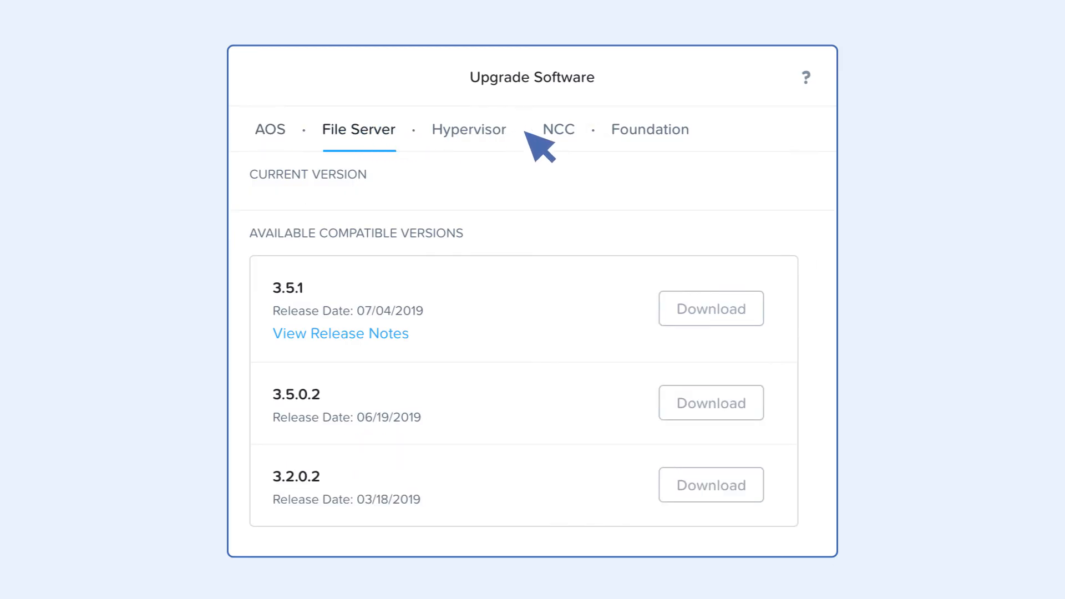
pyautogui.click(558, 129)
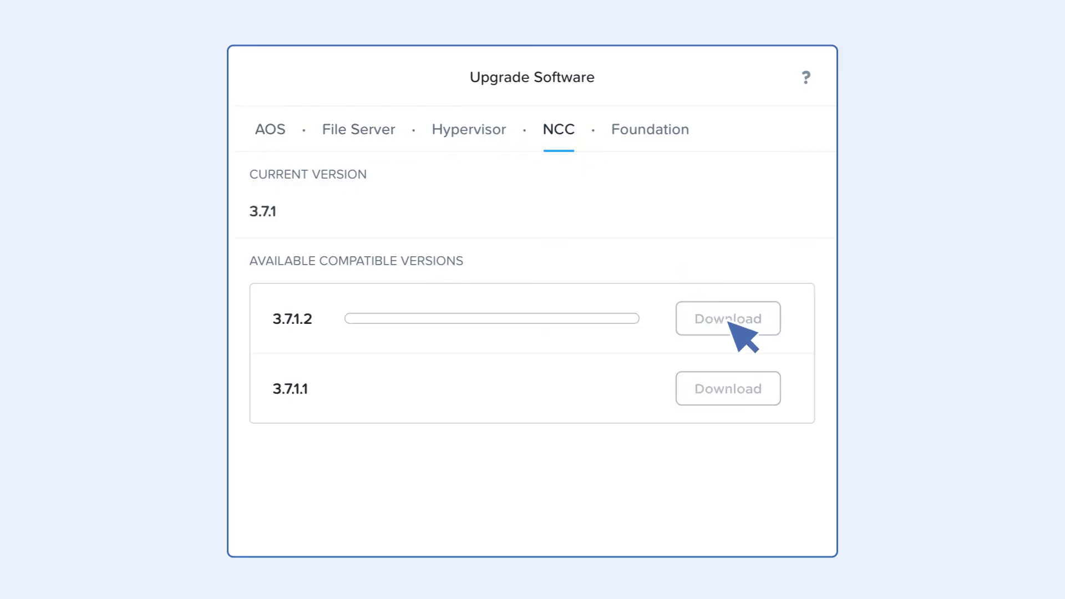
pyautogui.click(727, 318)
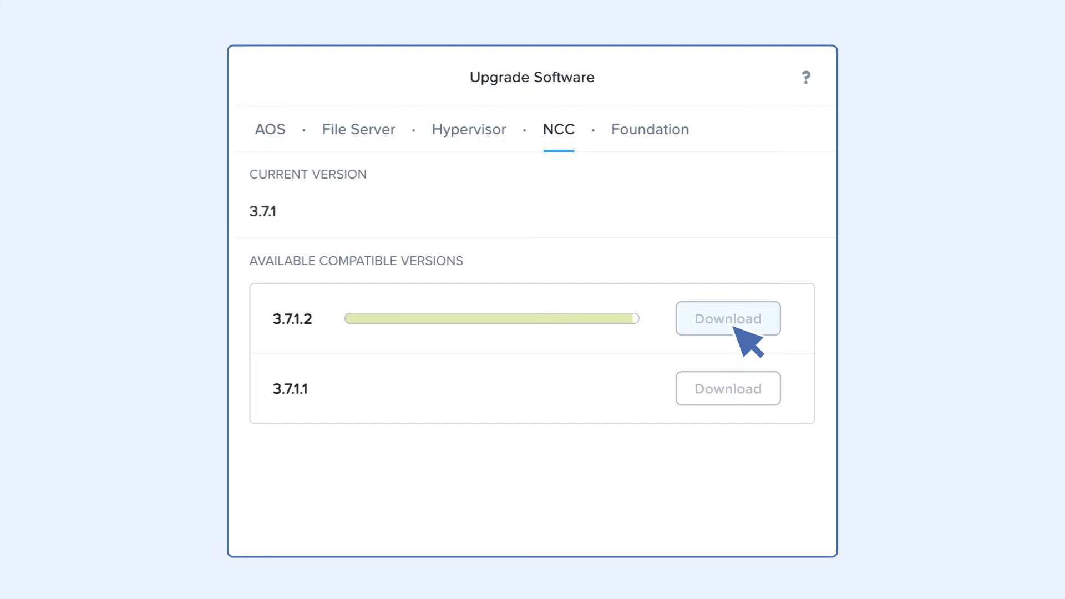